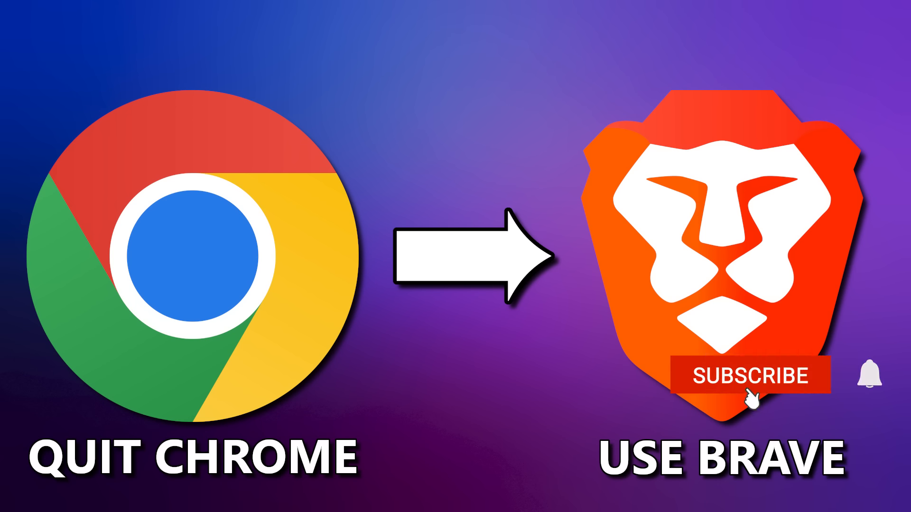
- Scroll down through the New Scientist article
left_click(750, 375)
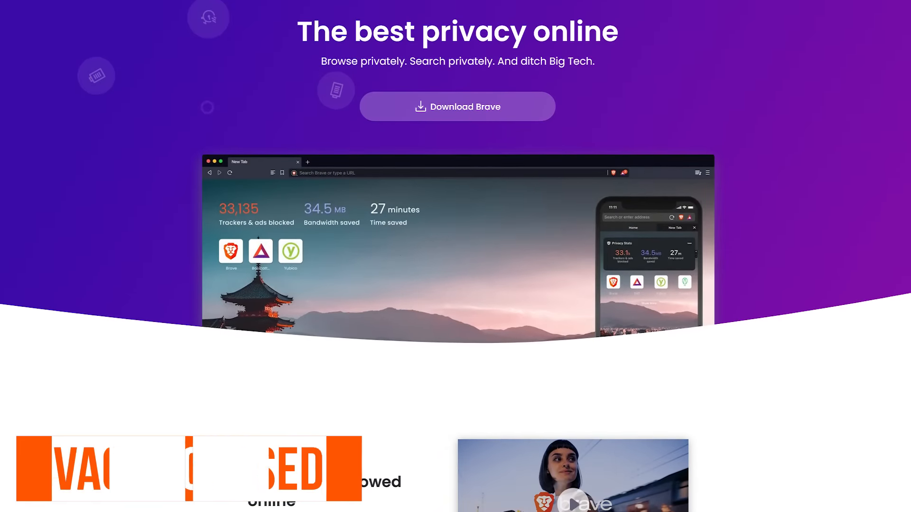
scroll("down", 3)
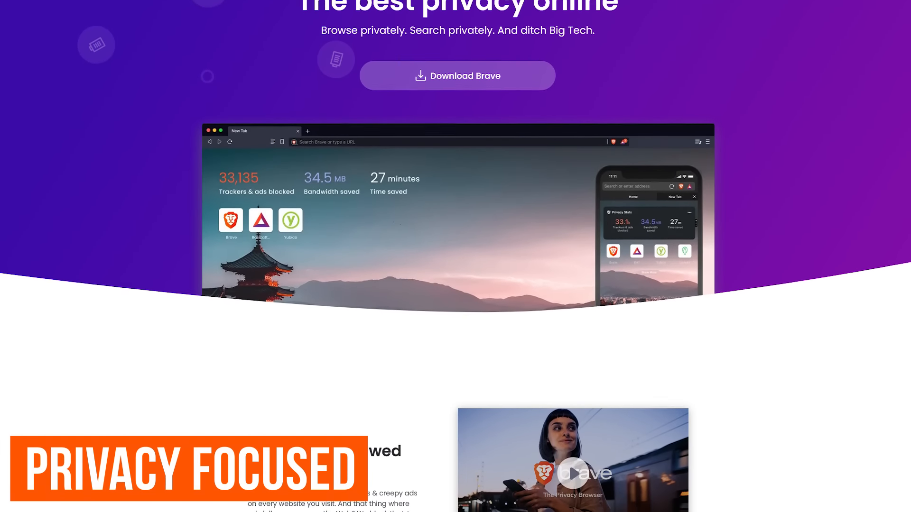
scroll("down", 3)
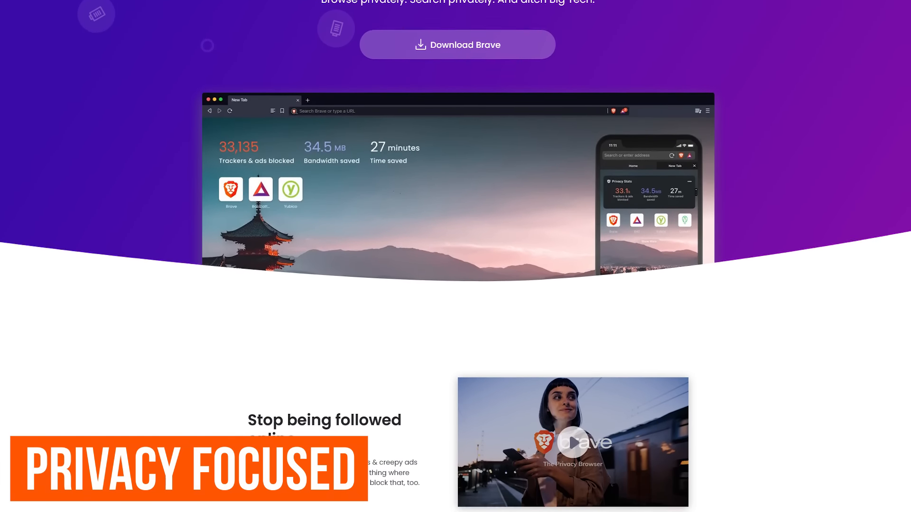
scroll("down", 3)
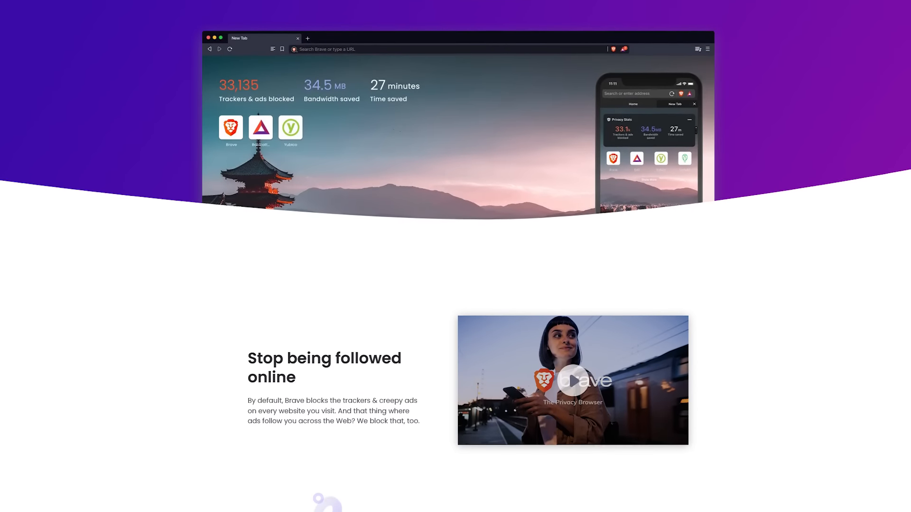
scroll("down", 3)
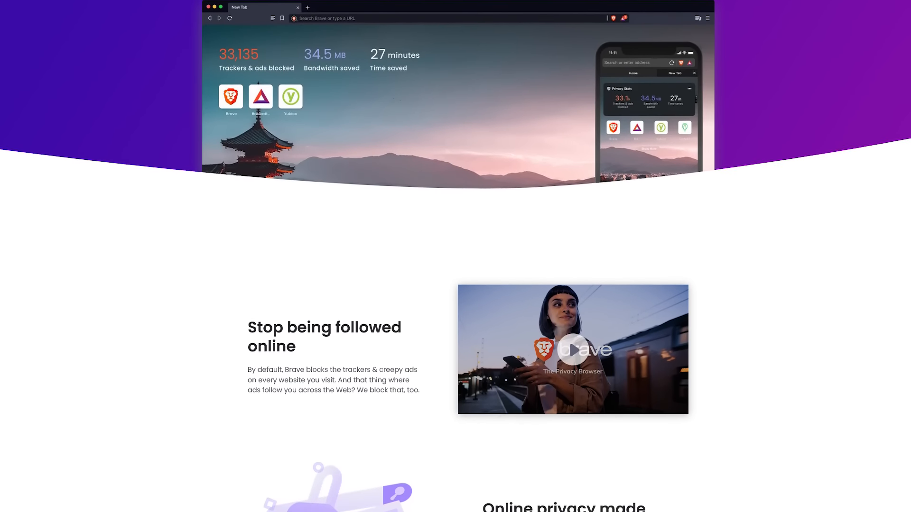
scroll("down", 3)
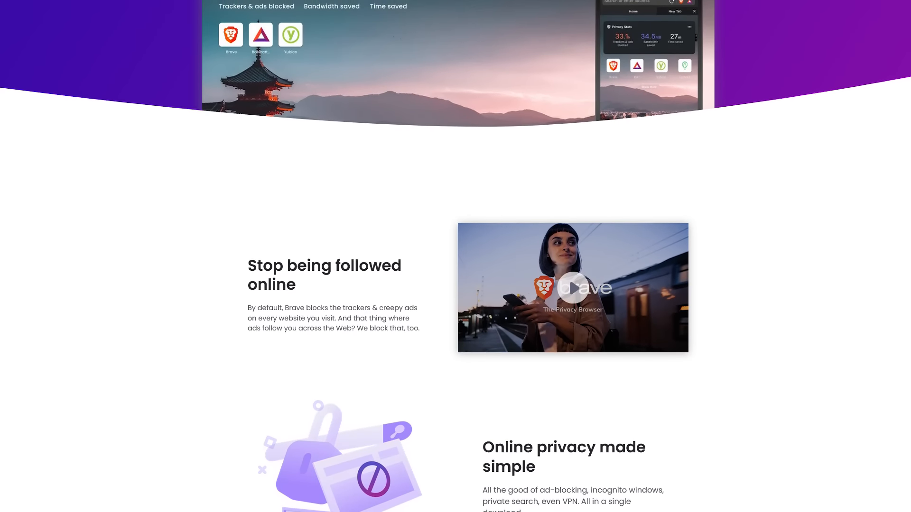
scroll("down", 3)
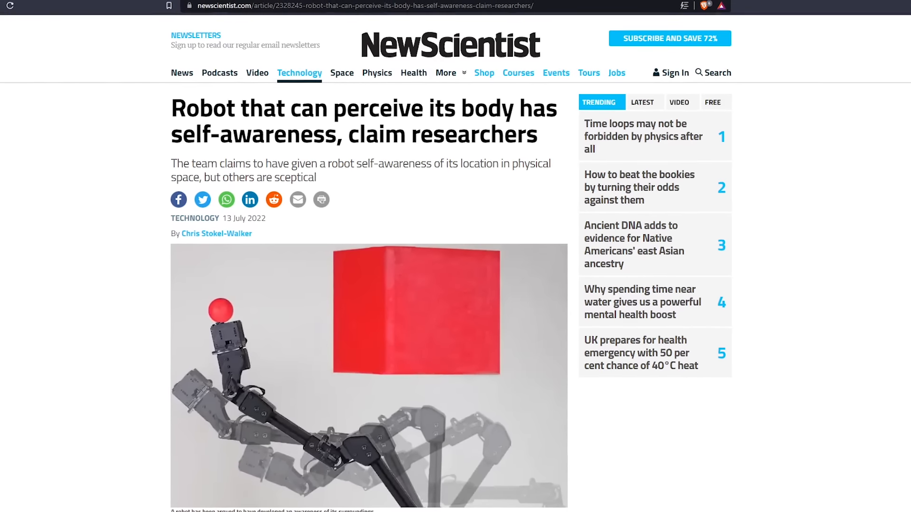
scroll("down", 3)
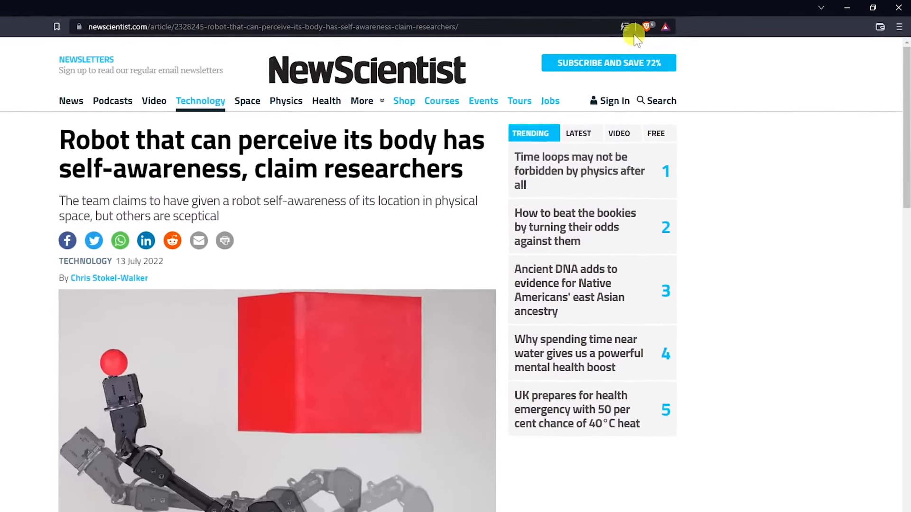
- Turn Brave Shields down for newscientist.com so the ad space loads
left_click(638, 26)
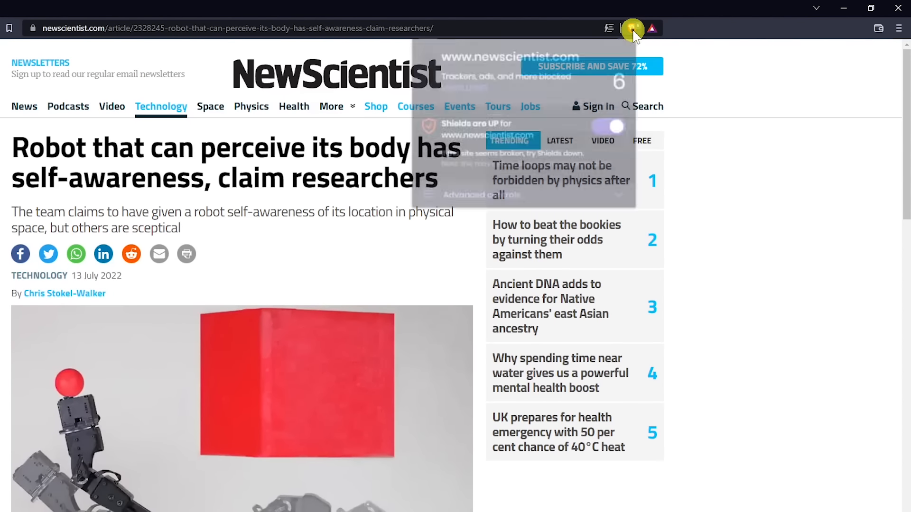
left_click(631, 28)
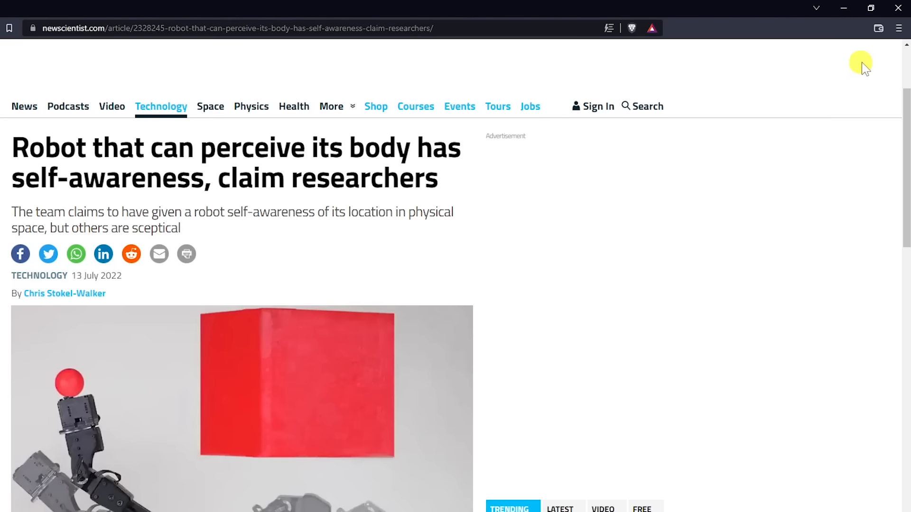
left_click(899, 28)
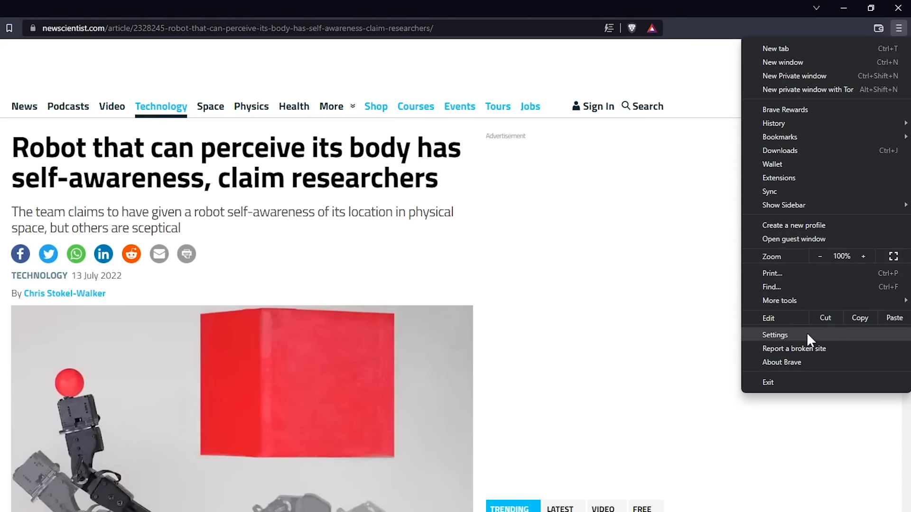
- Open Shields settings and keep trackers & ads blocking at Standard
left_click(774, 335)
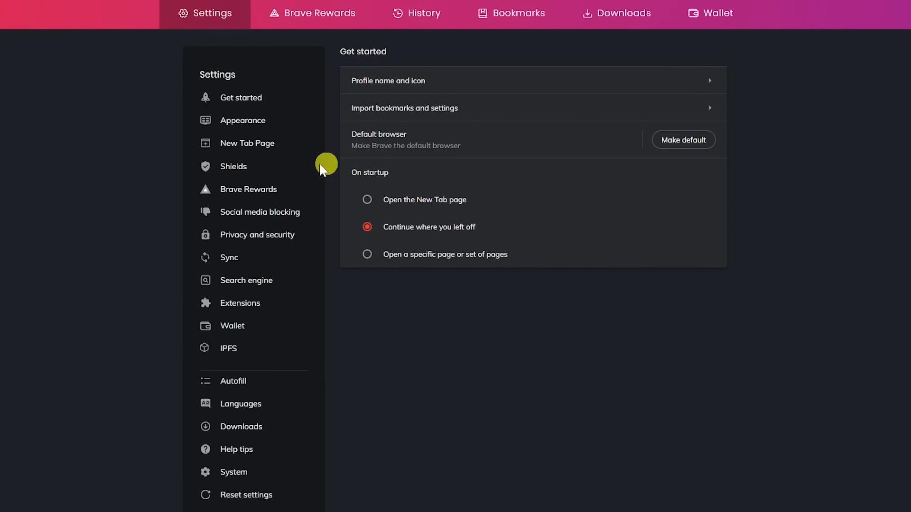
left_click(233, 166)
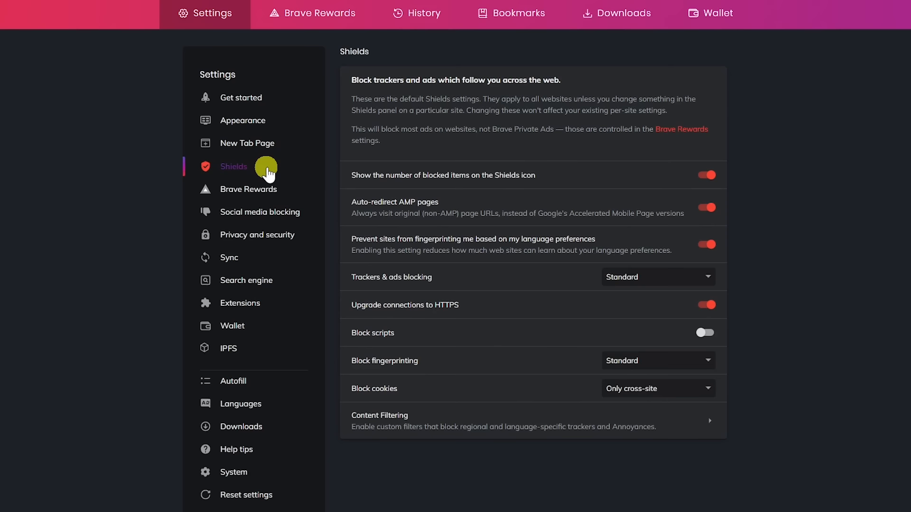
mouse_move(662, 291)
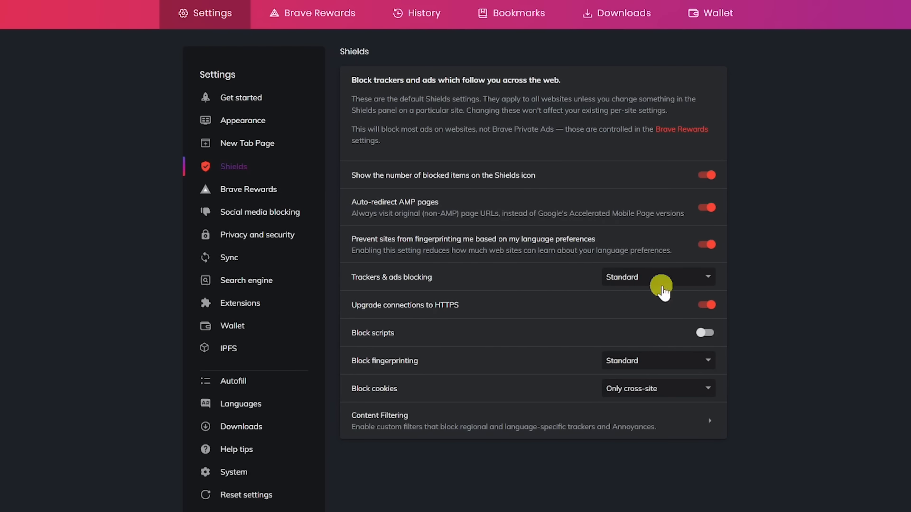
left_click(658, 277)
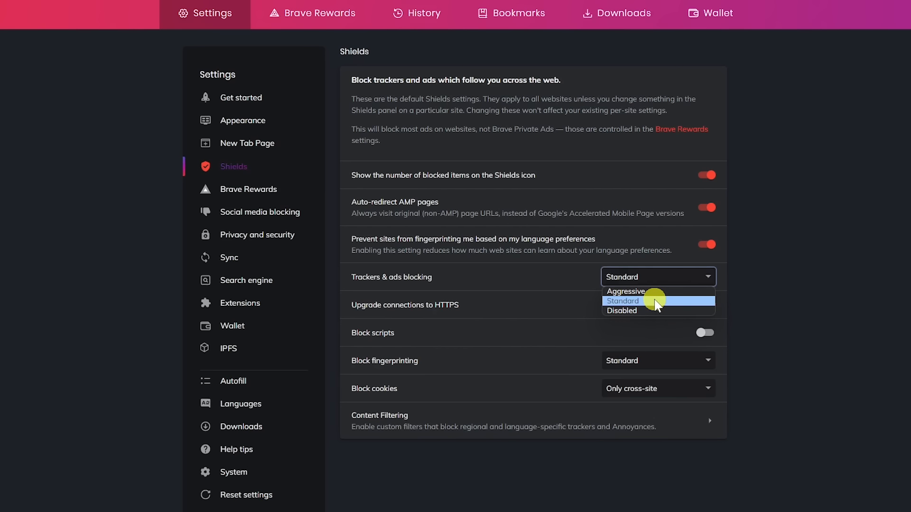
mouse_move(655, 292)
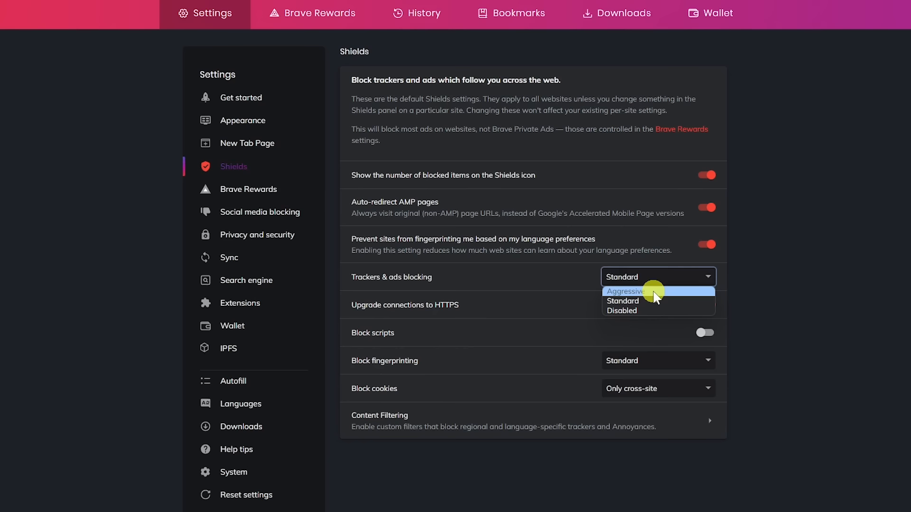
left_click(621, 301)
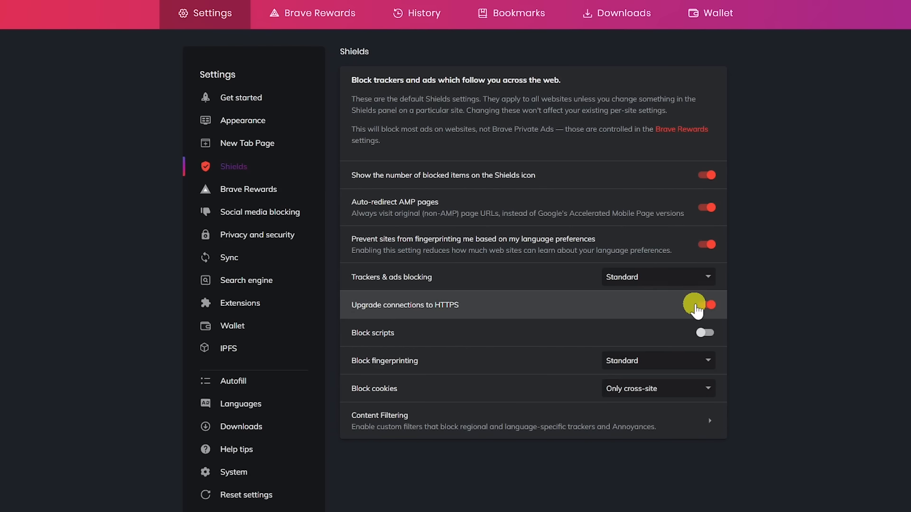
- Toggle HTTPS upgrading off and back on, and keep fingerprint blocking at Standard
left_click(705, 305)
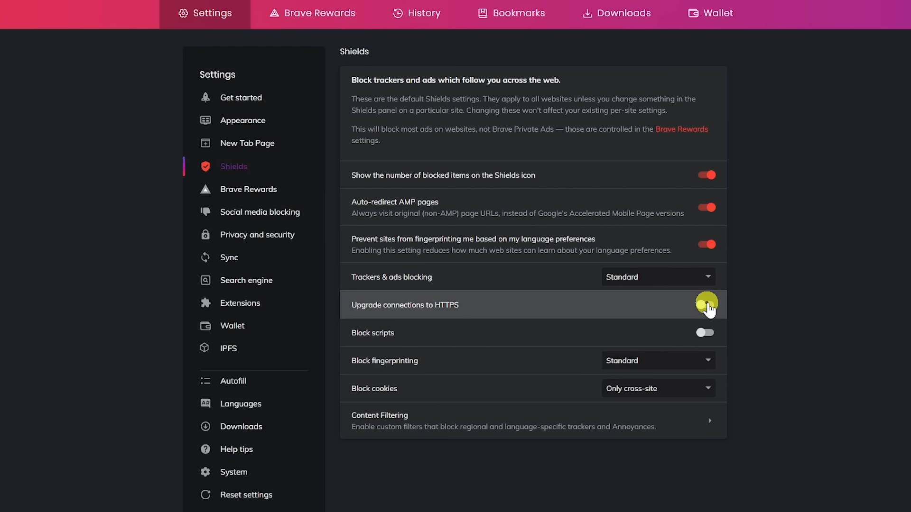
left_click(705, 305)
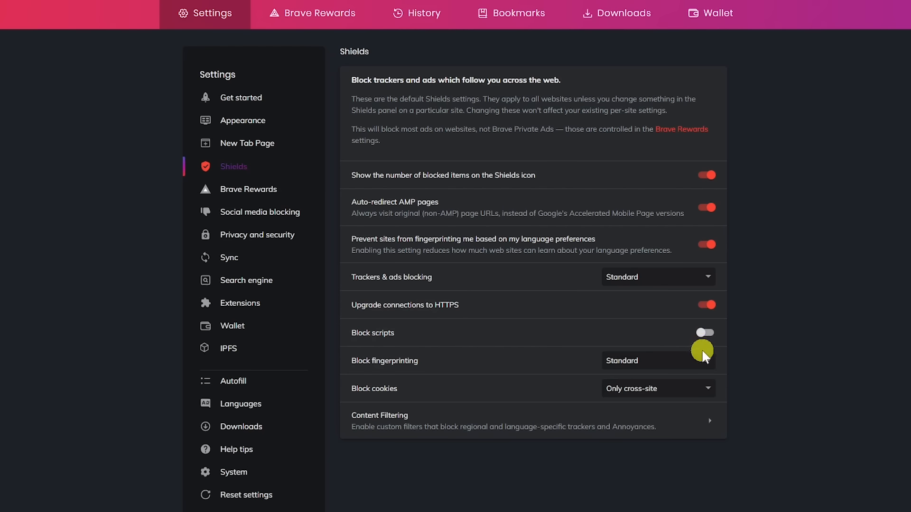
left_click(656, 361)
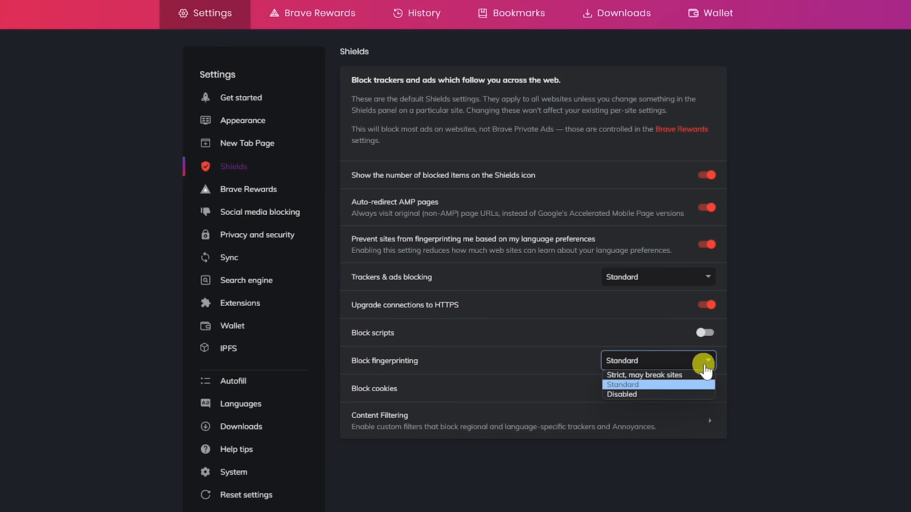
left_click(658, 389)
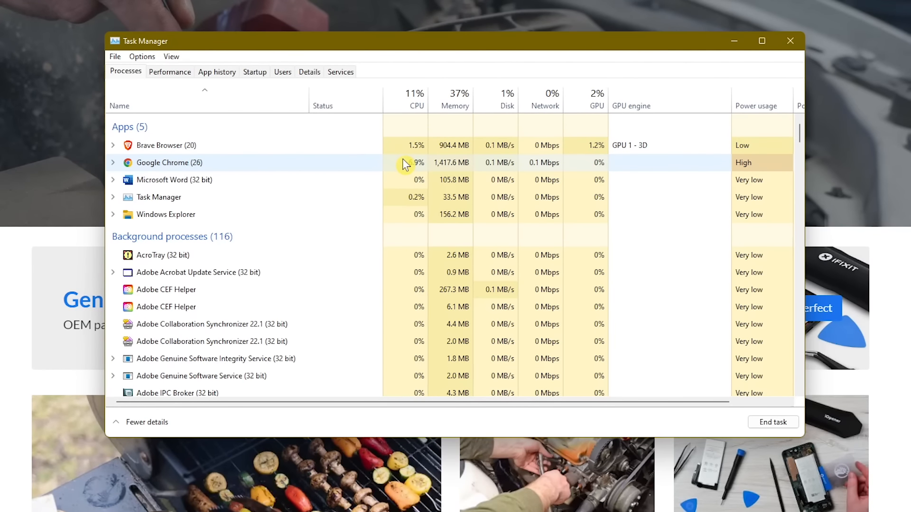
mouse_move(459, 168)
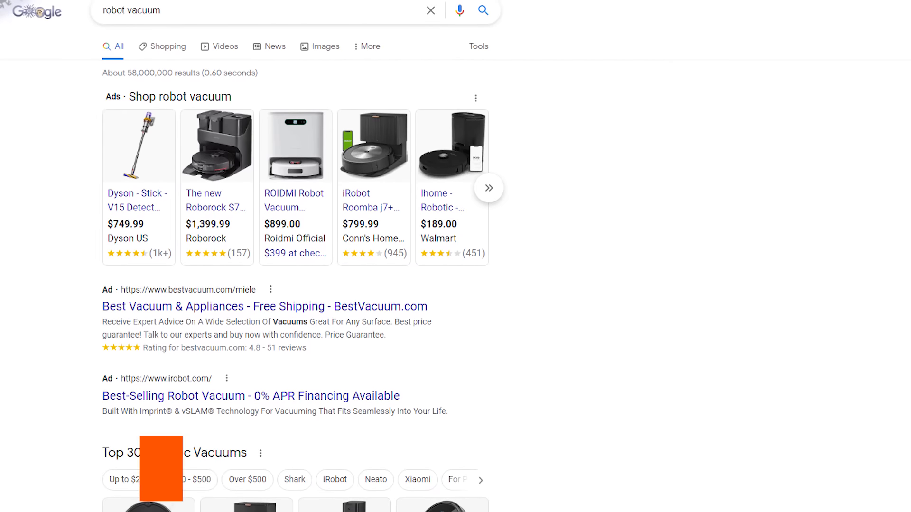
scroll("down", 3)
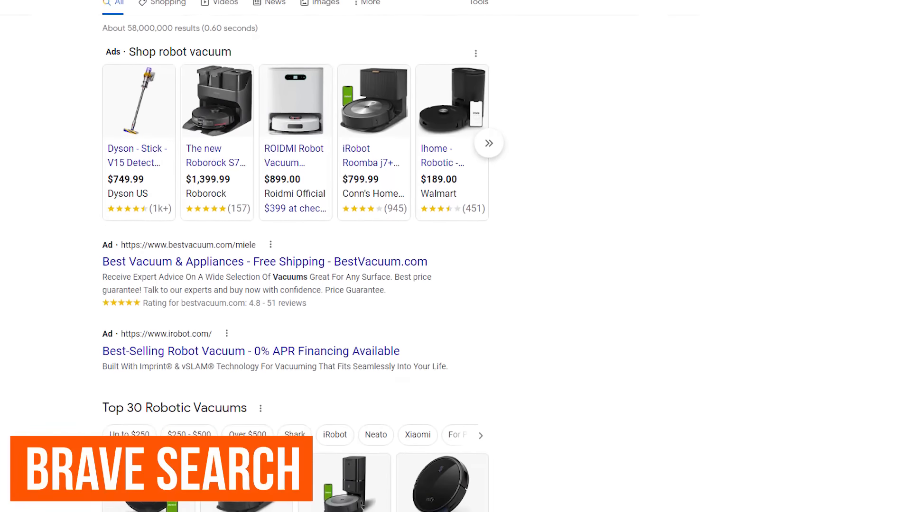
scroll("down", 3)
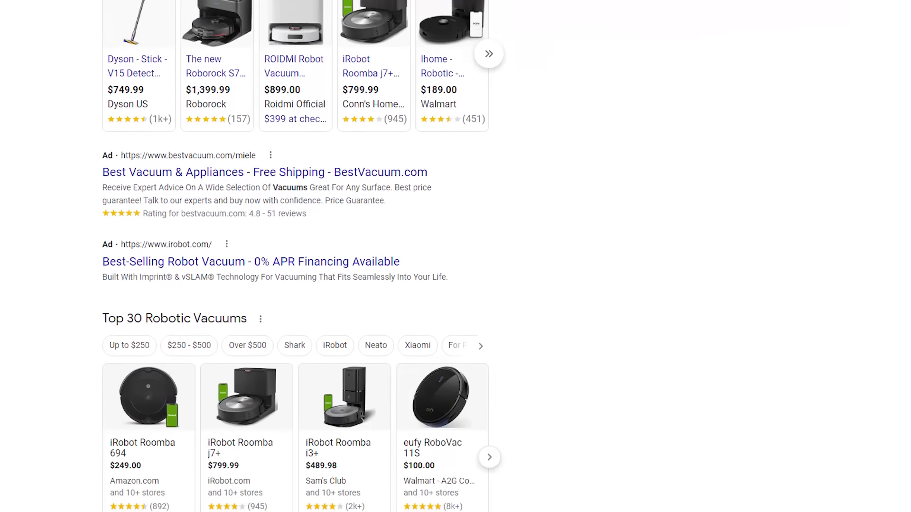
scroll("down", 3)
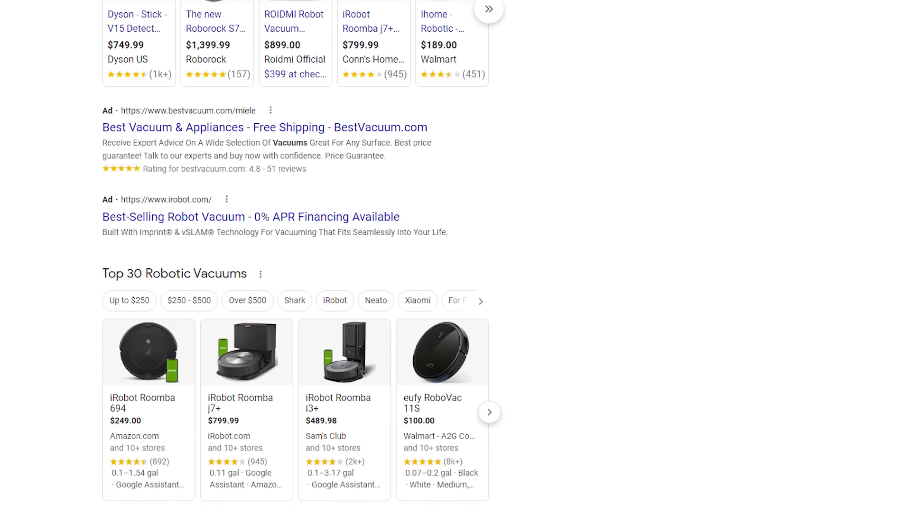
scroll("down", 3)
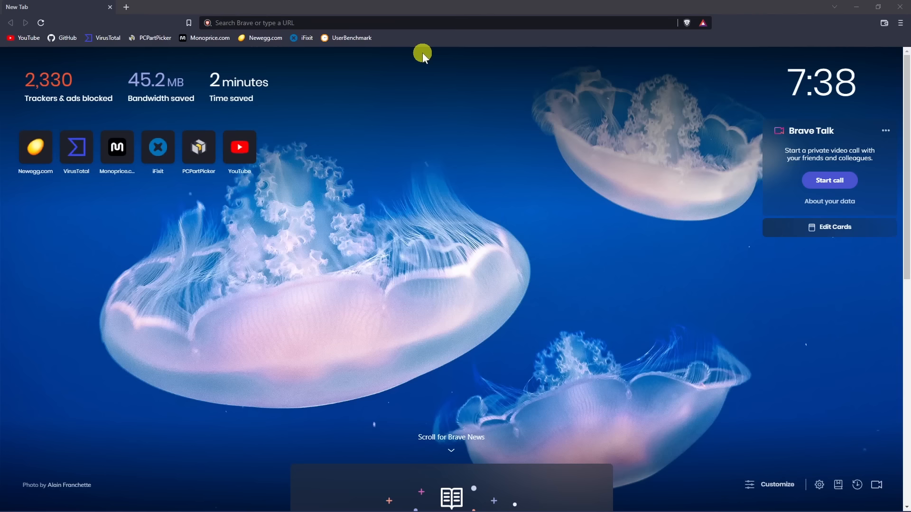
- Type 'duckduckgo controversy' into the new tab address bar for Brave Search
left_click(401, 23)
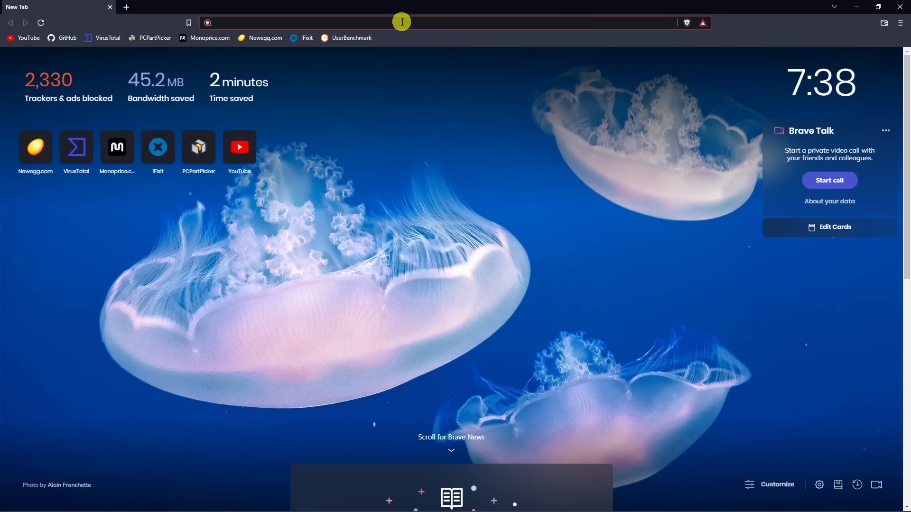
type("duckduckgo")
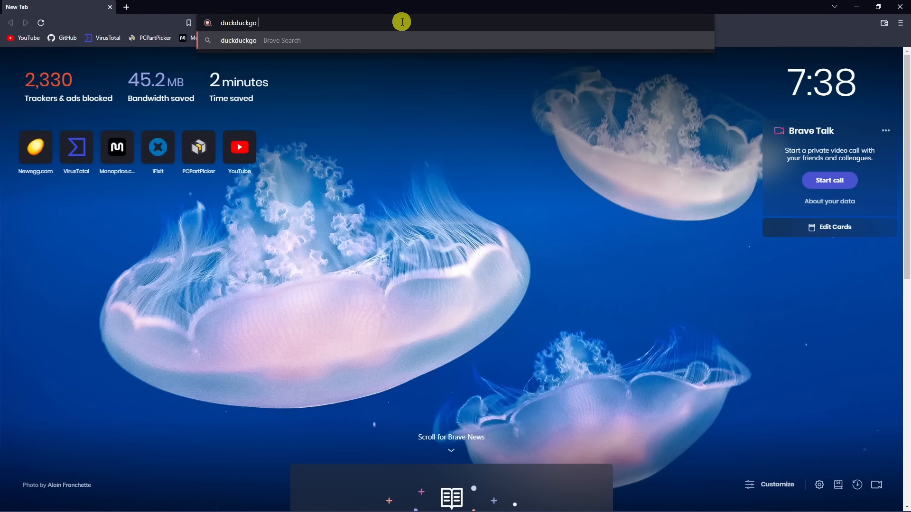
type("controversy")
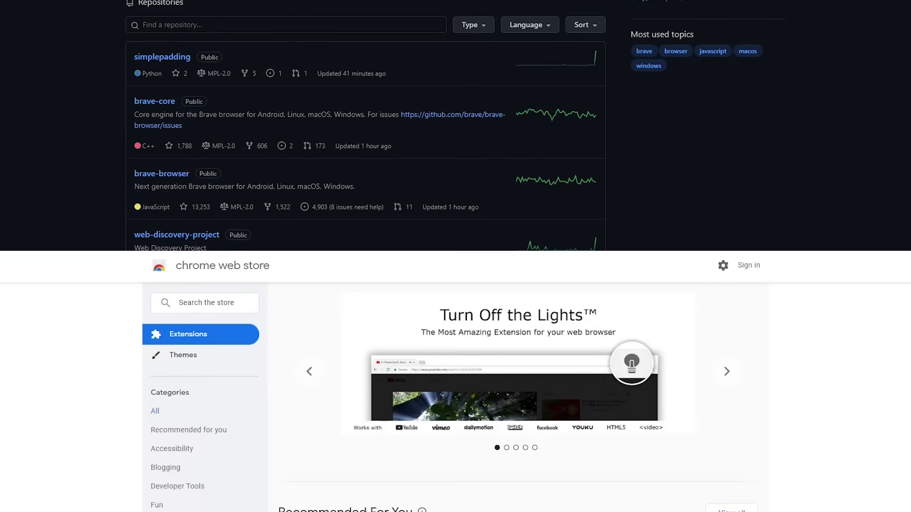
scroll("down", 3)
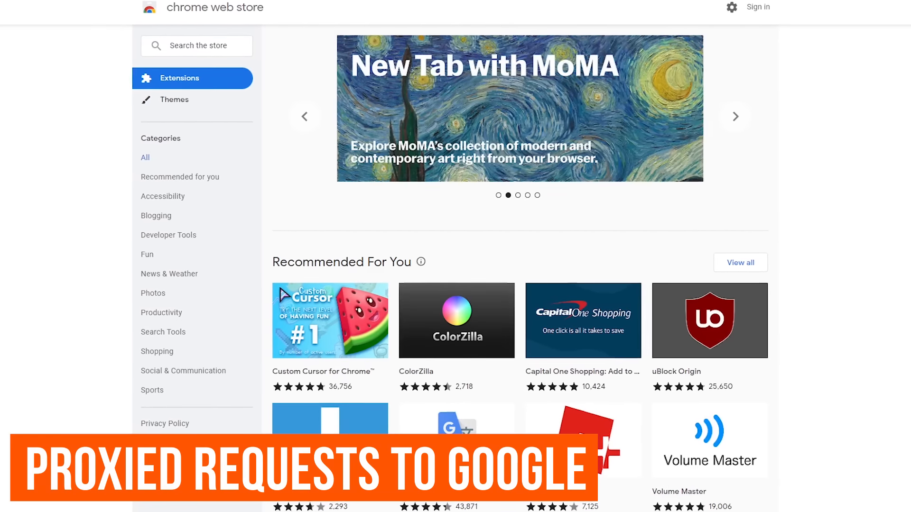
scroll("down", 3)
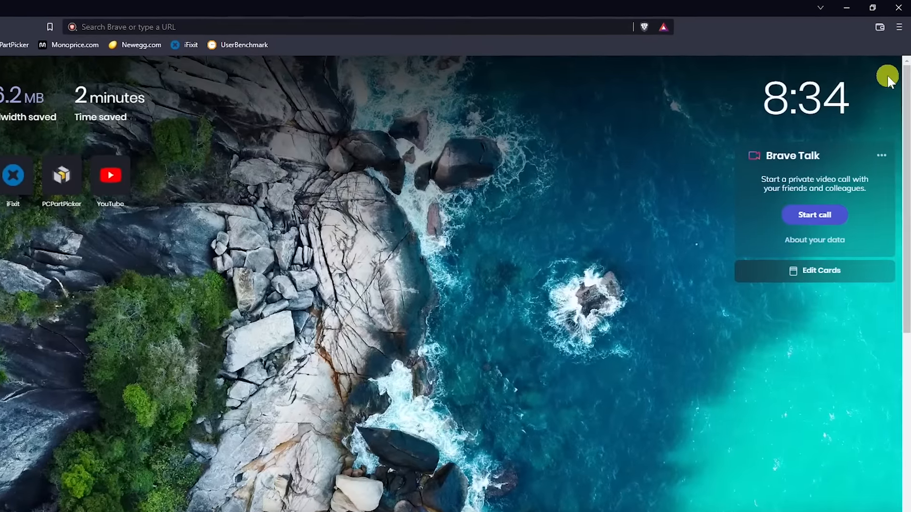
- Go to brave://extensions from the hamburger menu and view the empty list
left_click(899, 28)
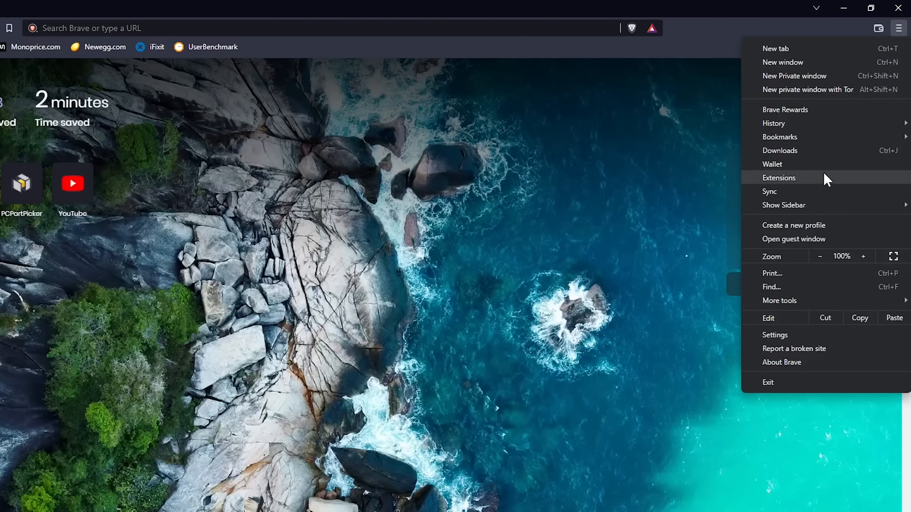
left_click(779, 178)
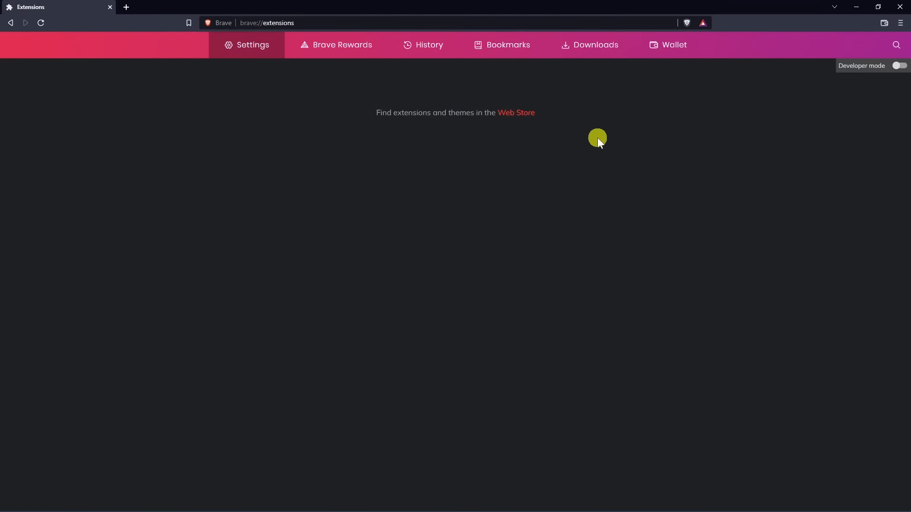
left_click(515, 113)
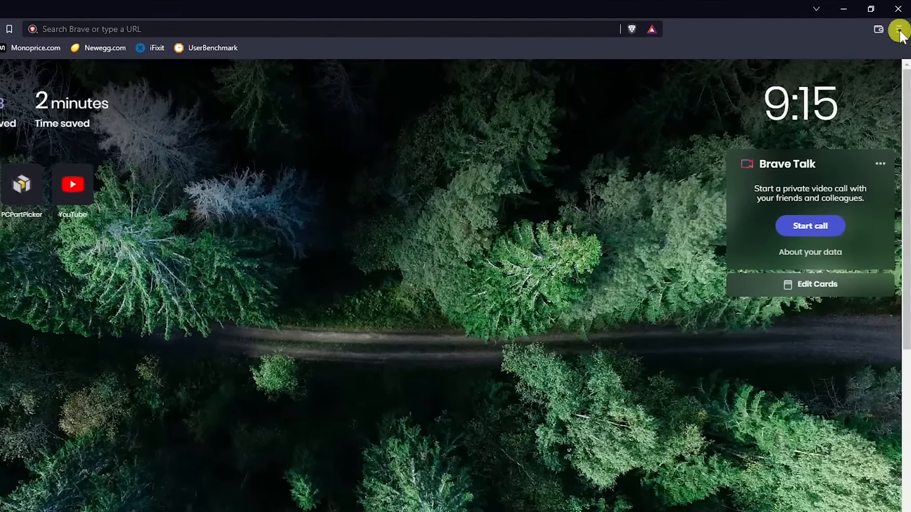
- Choose 'New private window with Tor' from the hamburger menu
left_click(898, 29)
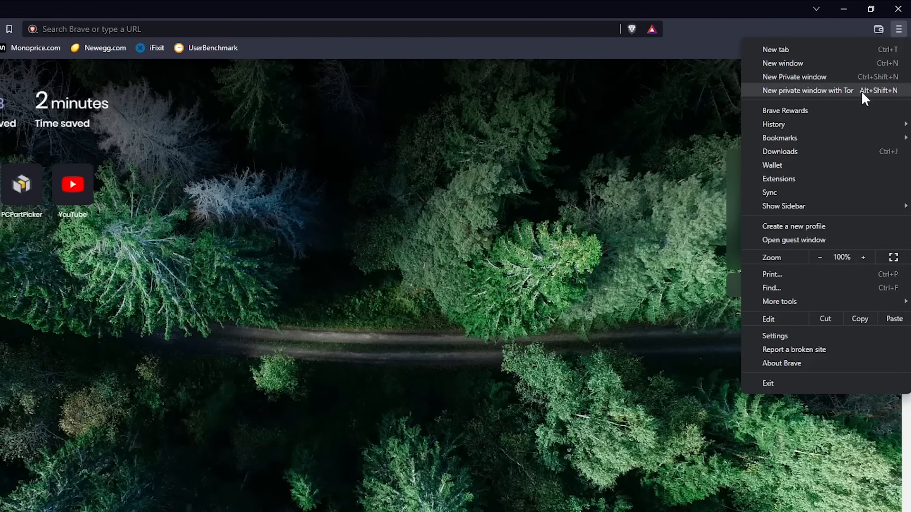
left_click(809, 90)
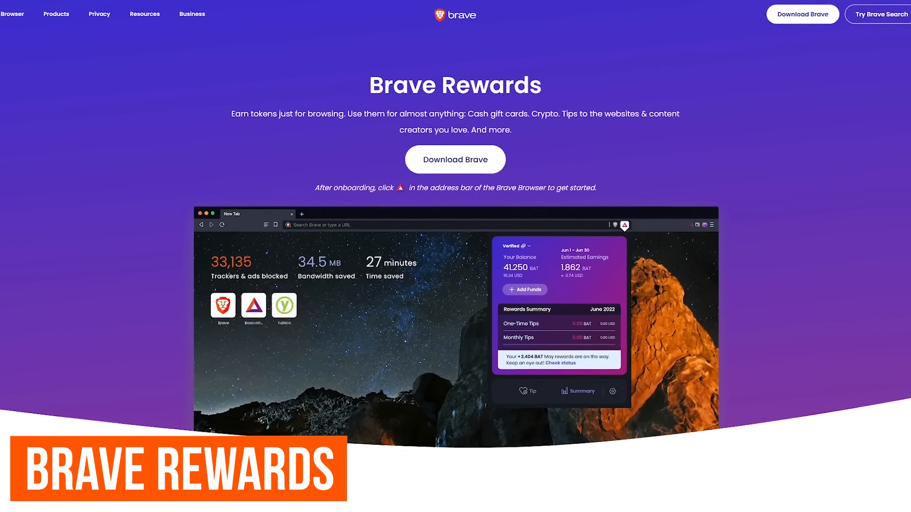
scroll("down", 3)
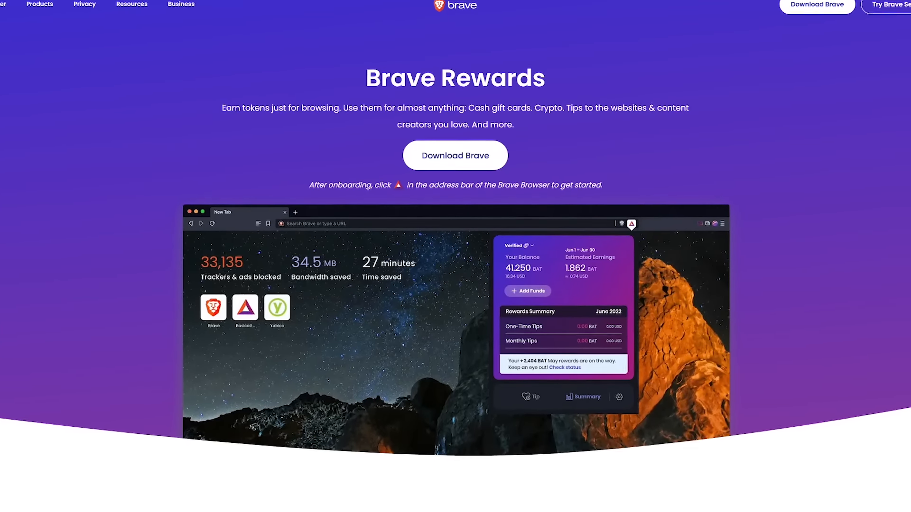
scroll("down", 3)
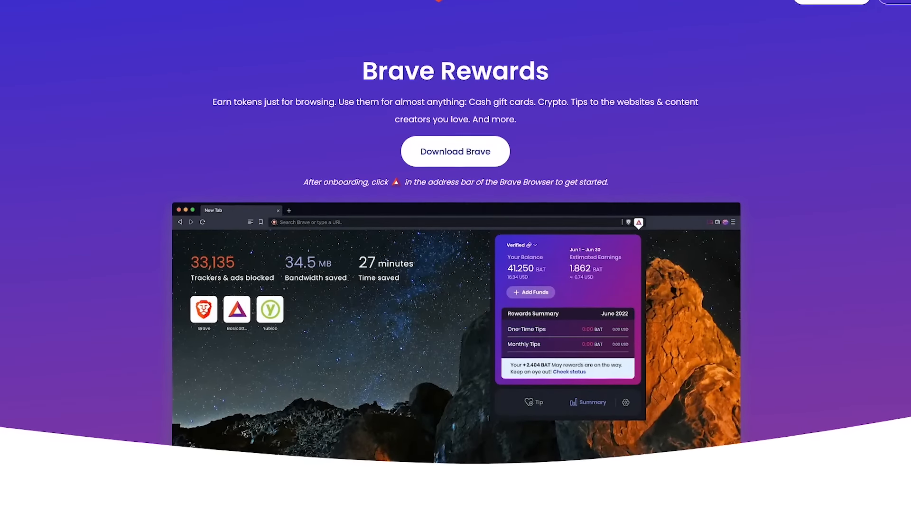
scroll("down", 3)
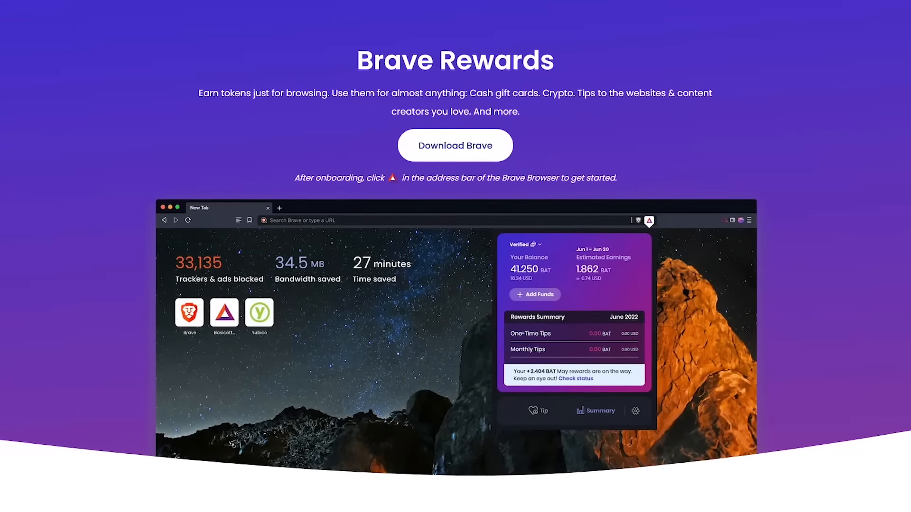
scroll("down", 3)
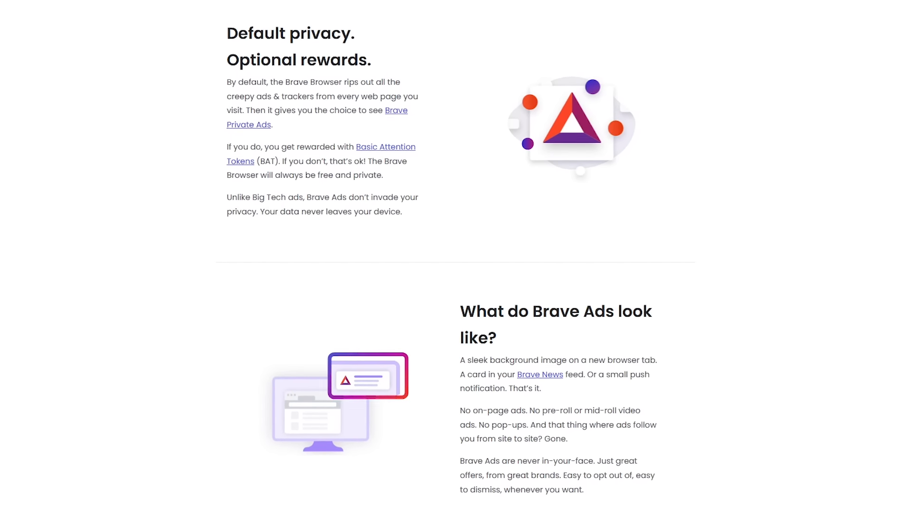
scroll("down", 3)
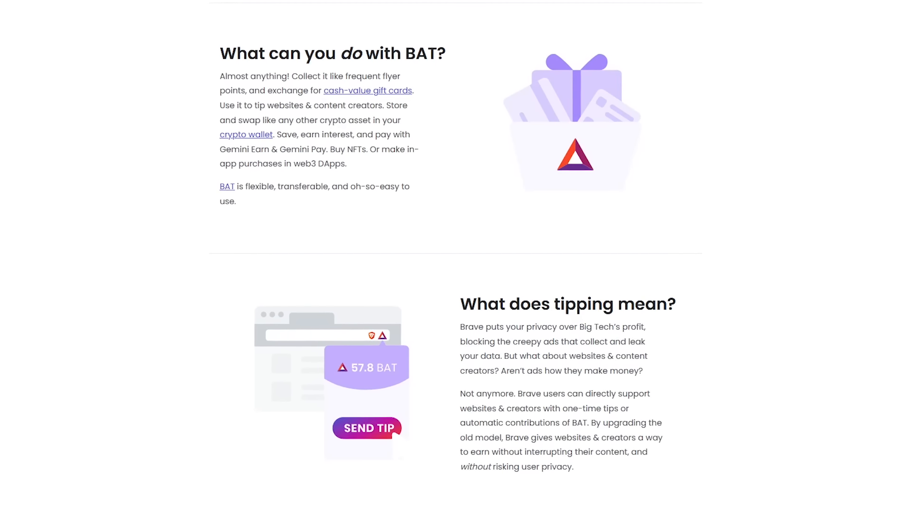
scroll("down", 3)
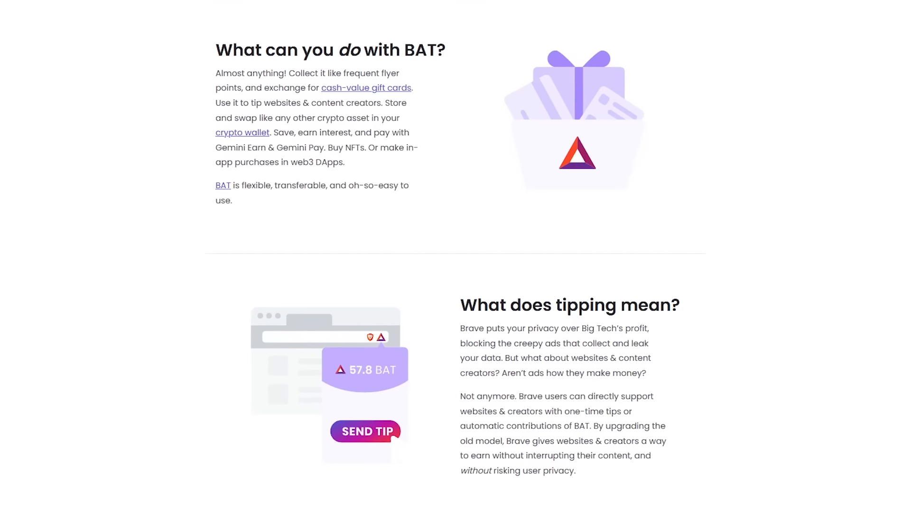